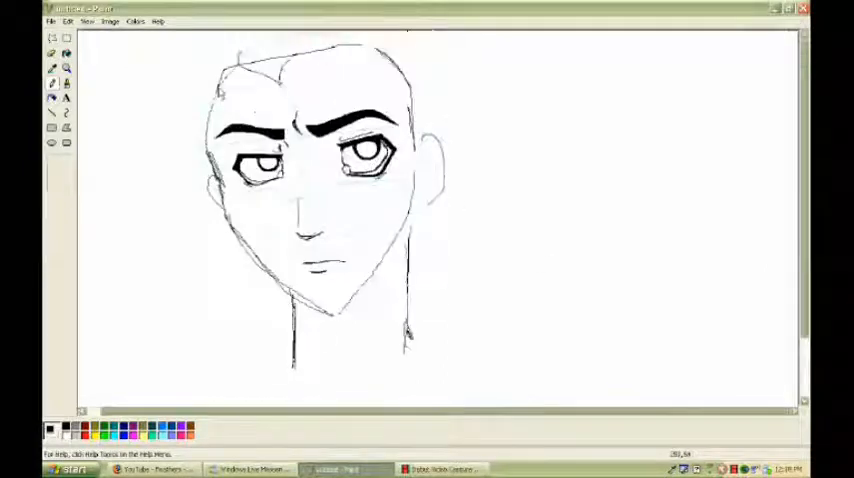
# - Scroll down the canvas while inking the face sketch with bold black outlines
pyautogui.scroll(-3)
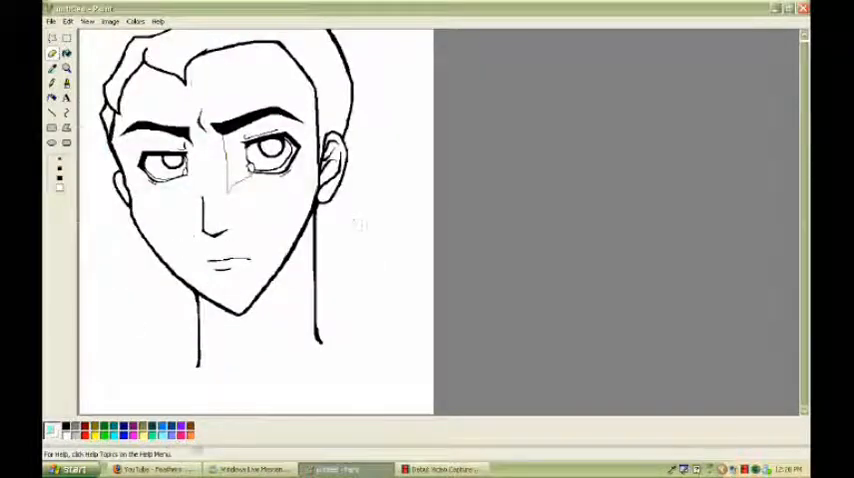
# - Fill the face with peach skin tones and green irises, confirming a lighter custom peach for shading
pyautogui.click(260, 190)
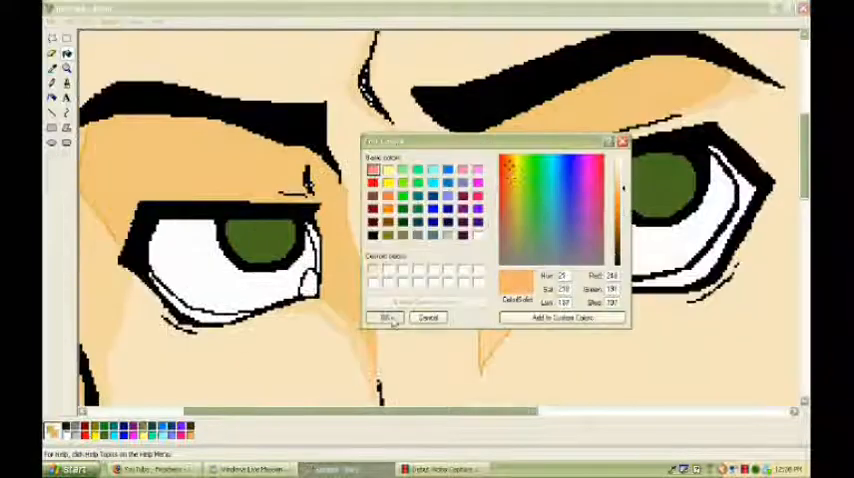
pyautogui.click(388, 316)
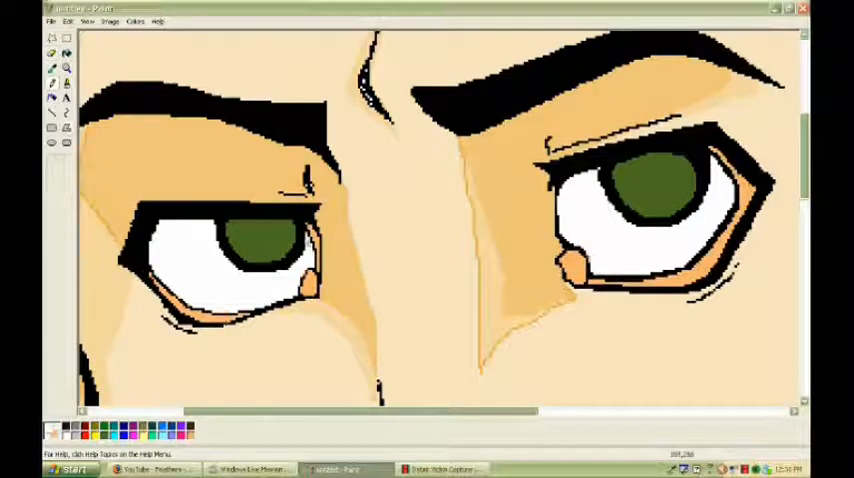